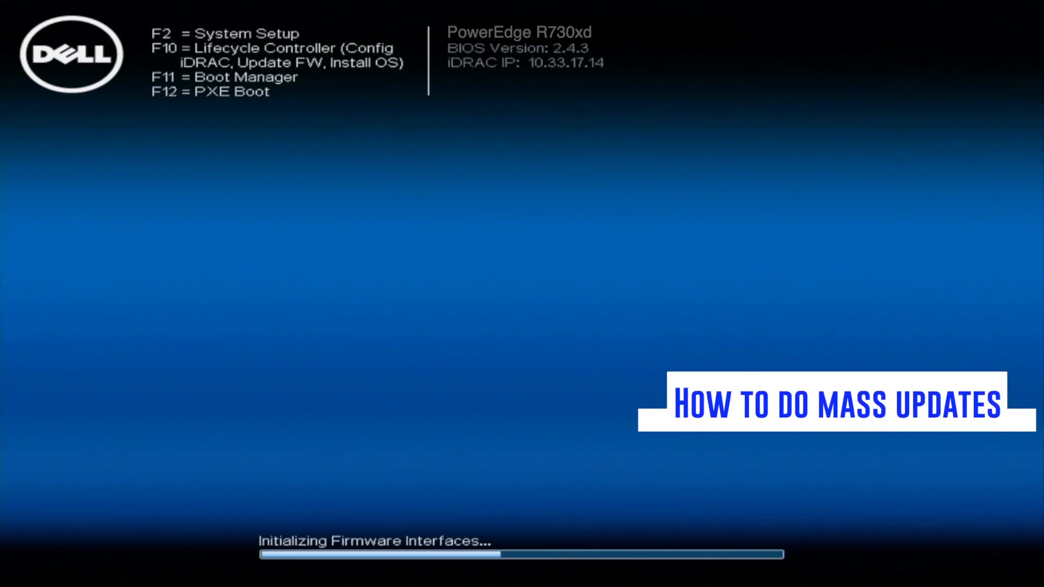
Enter Lifecycle Controller with F10 during POST and reach its home page
{"action": "key", "text": "f10"}
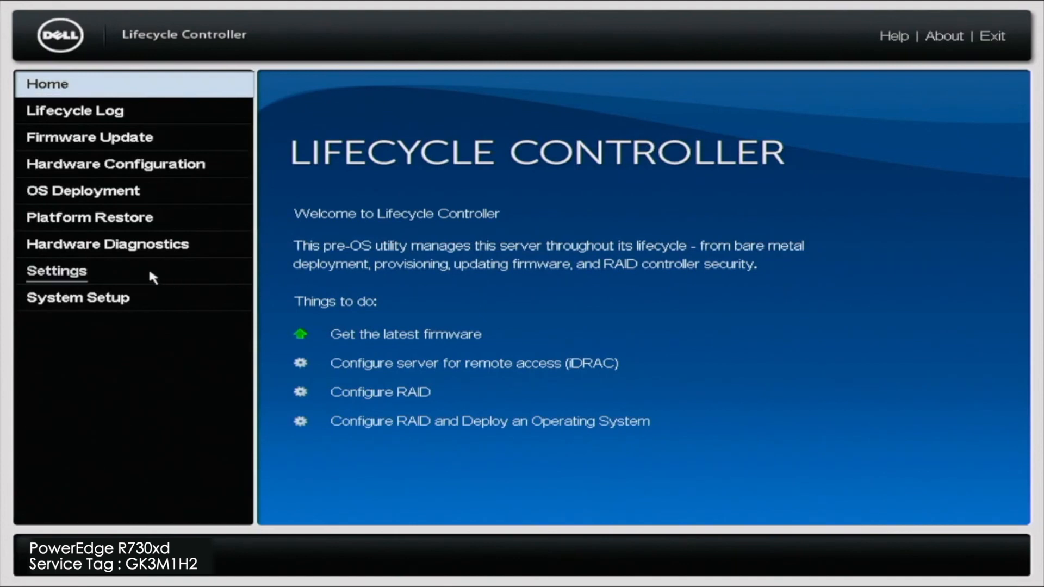
Go to Settings and bring up Network Settings for the integrated NIC
{"action": "left_click", "coordinate": [55, 271]}
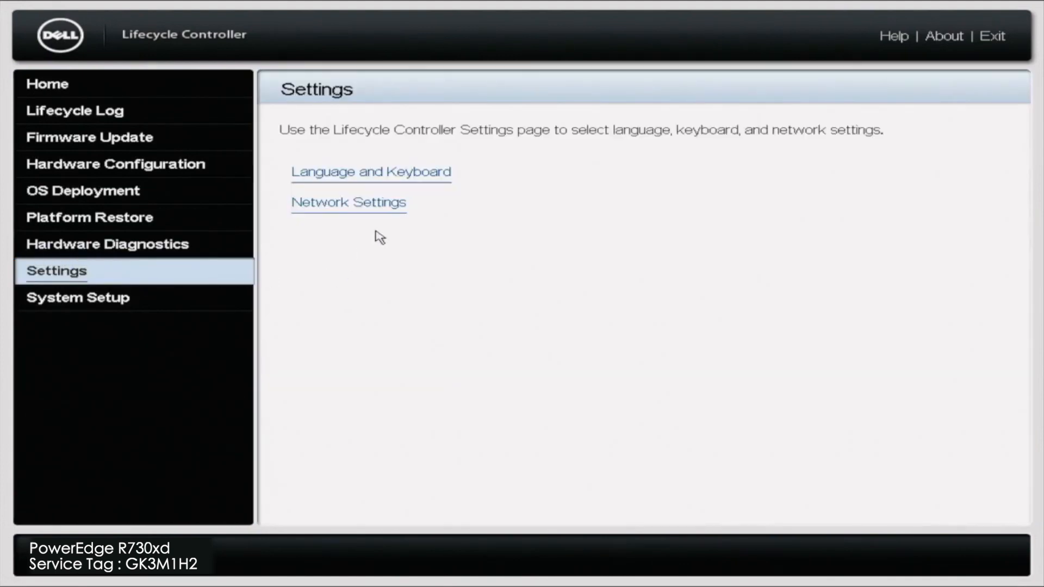
{"action": "left_click", "coordinate": [348, 202]}
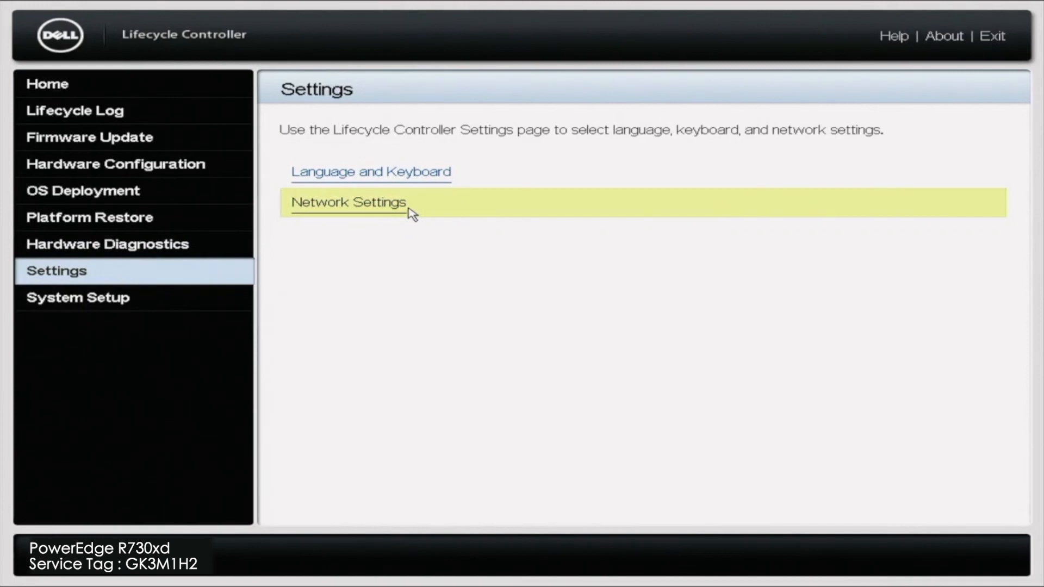
{"action": "left_click", "coordinate": [348, 202]}
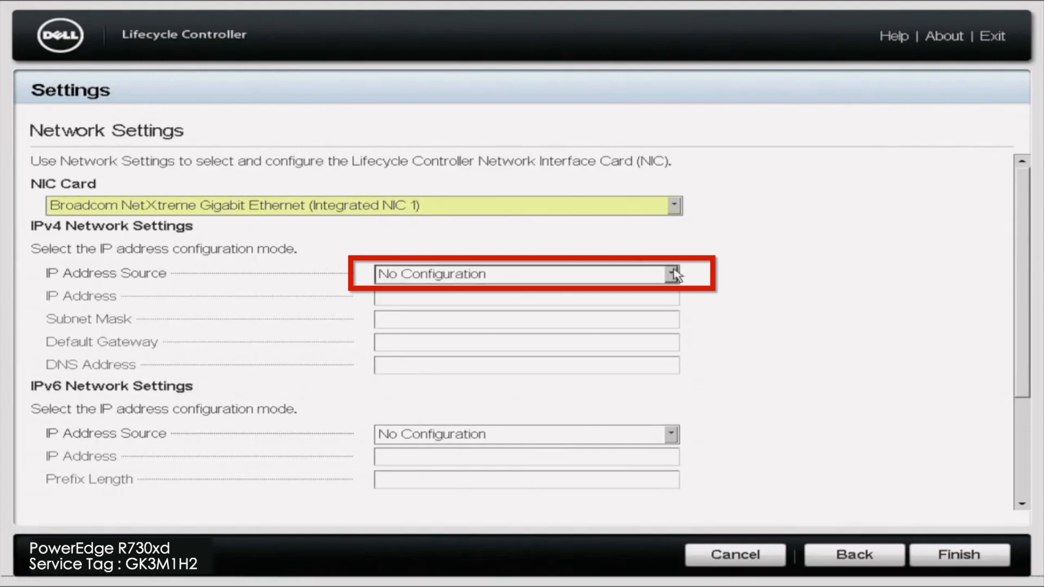
Set the IPv4 address source to DHCP, apply it with Finish, and acknowledge the success message
{"action": "left_click", "coordinate": [672, 274]}
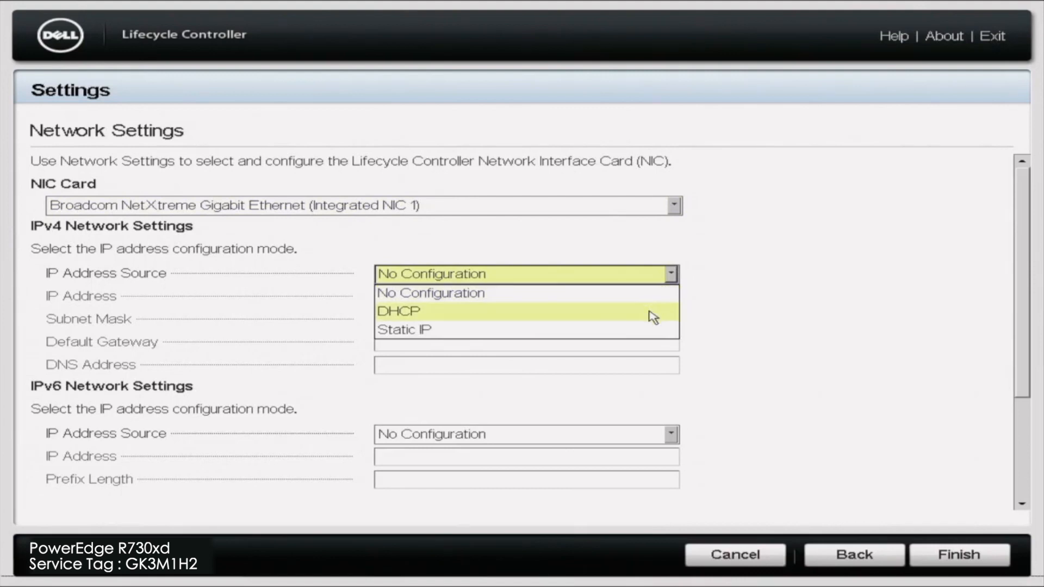
{"action": "left_click", "coordinate": [397, 311]}
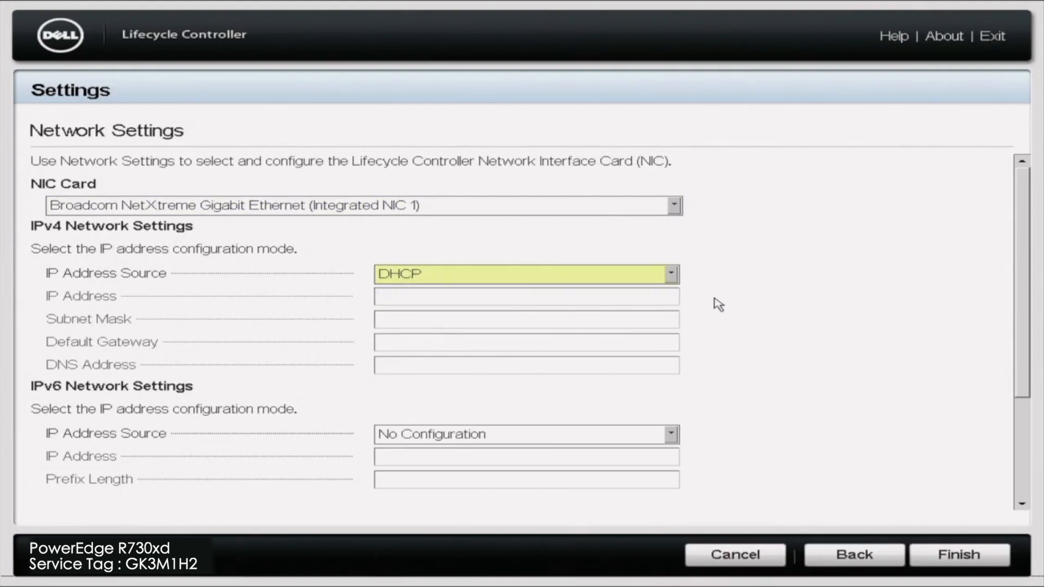
{"action": "left_click", "coordinate": [959, 555]}
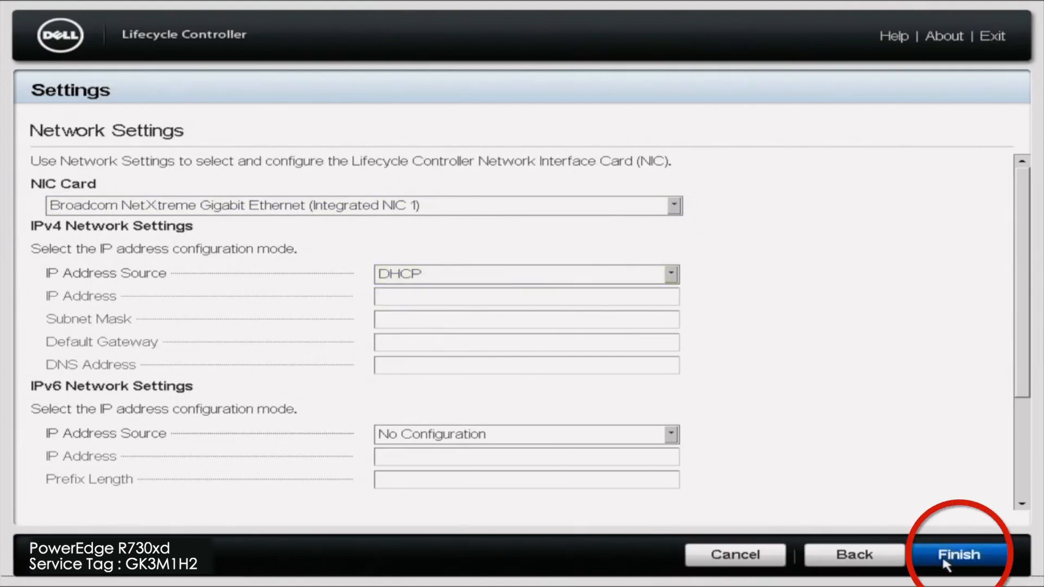
{"action": "left_click", "coordinate": [960, 555]}
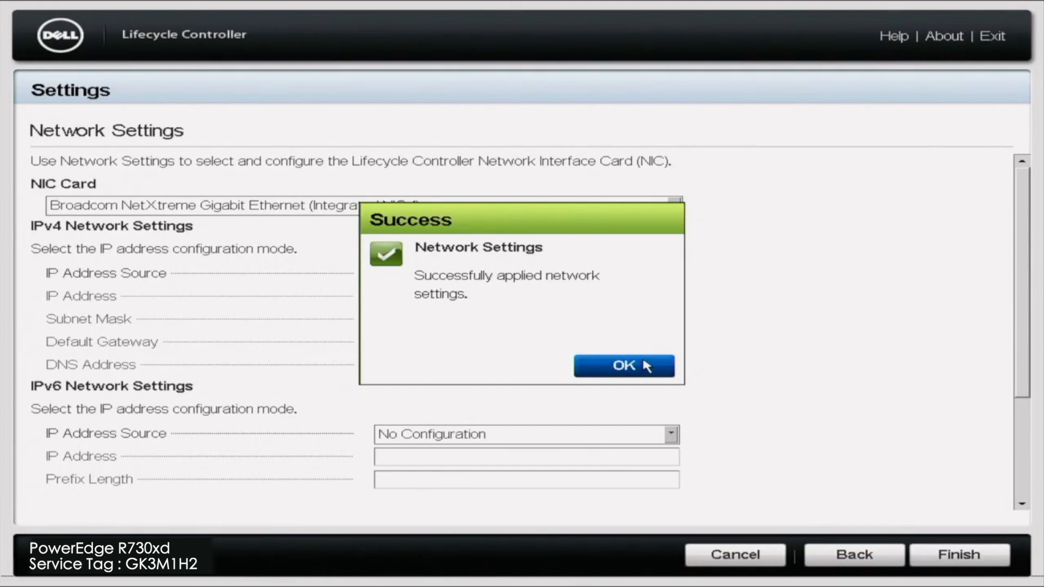
{"action": "left_click", "coordinate": [623, 365]}
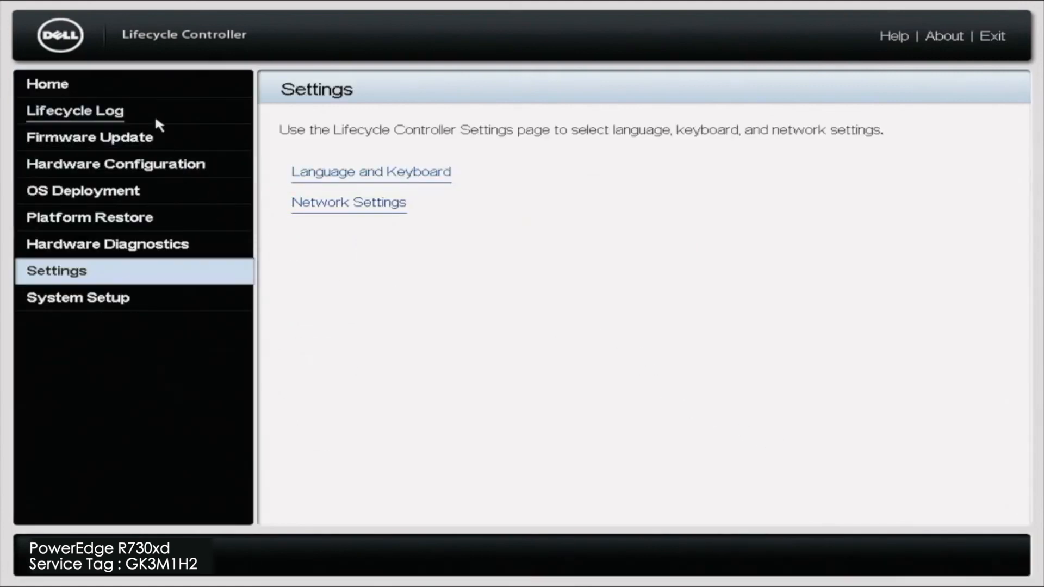
{"action": "mouse_move", "coordinate": [90, 139]}
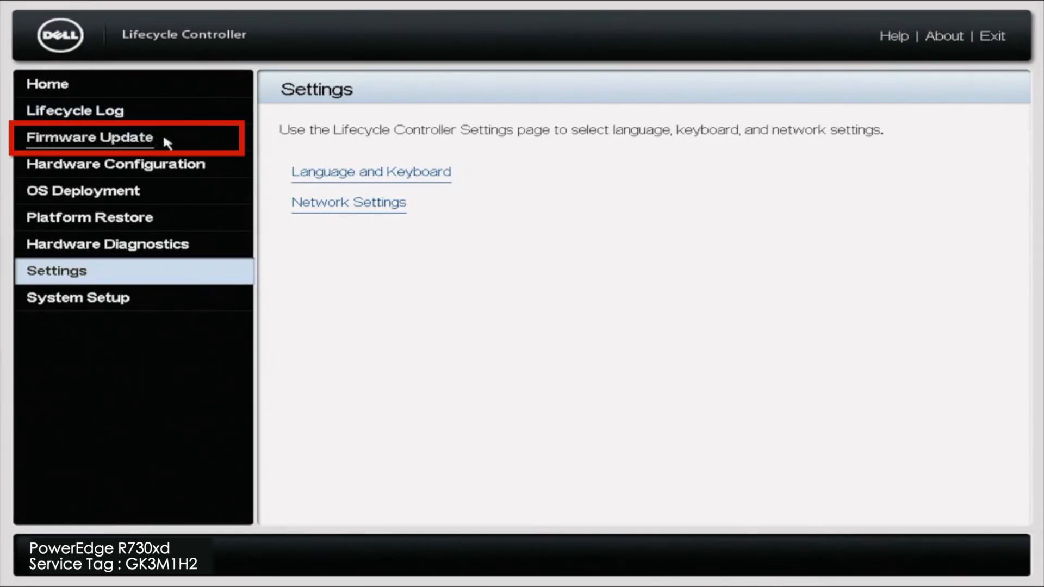
Go to Firmware Update and launch a new firmware update
{"action": "left_click", "coordinate": [90, 138]}
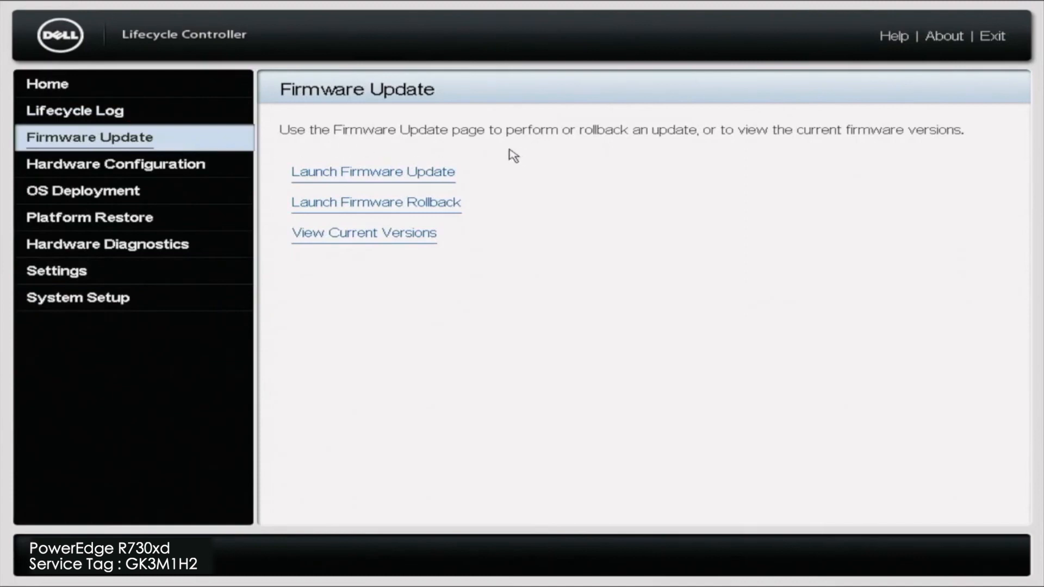
{"action": "left_click", "coordinate": [372, 172]}
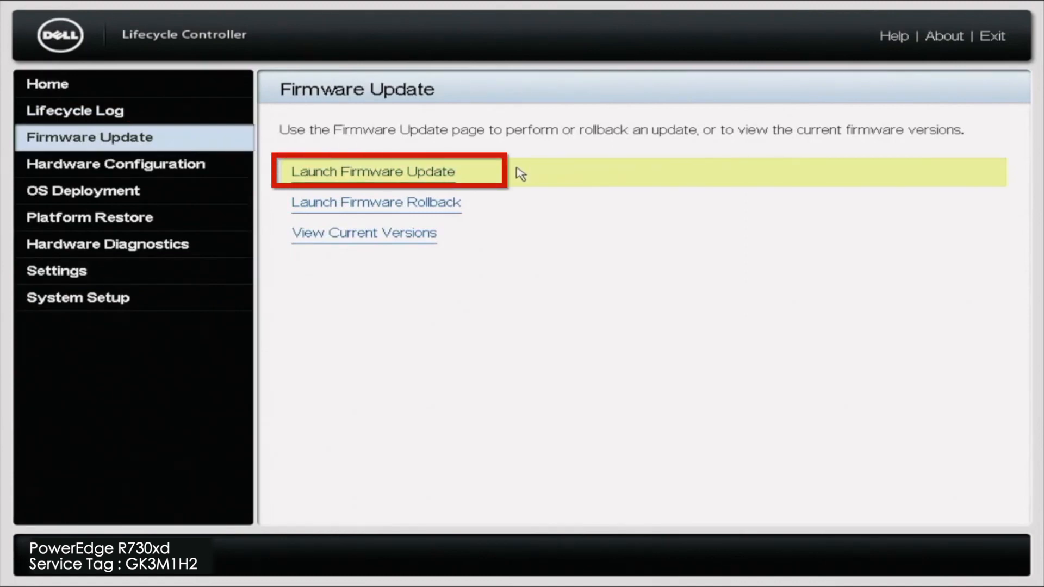
{"action": "left_click", "coordinate": [372, 172]}
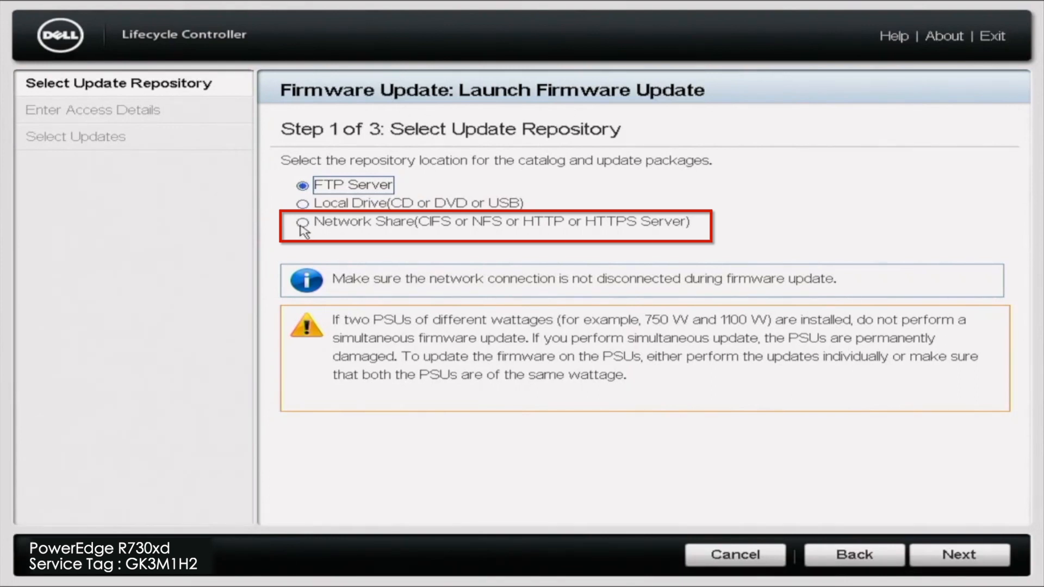
Choose Network Share (CIFS/NFS/HTTP/HTTPS) as the repository and continue to access details
{"action": "left_click", "coordinate": [304, 222]}
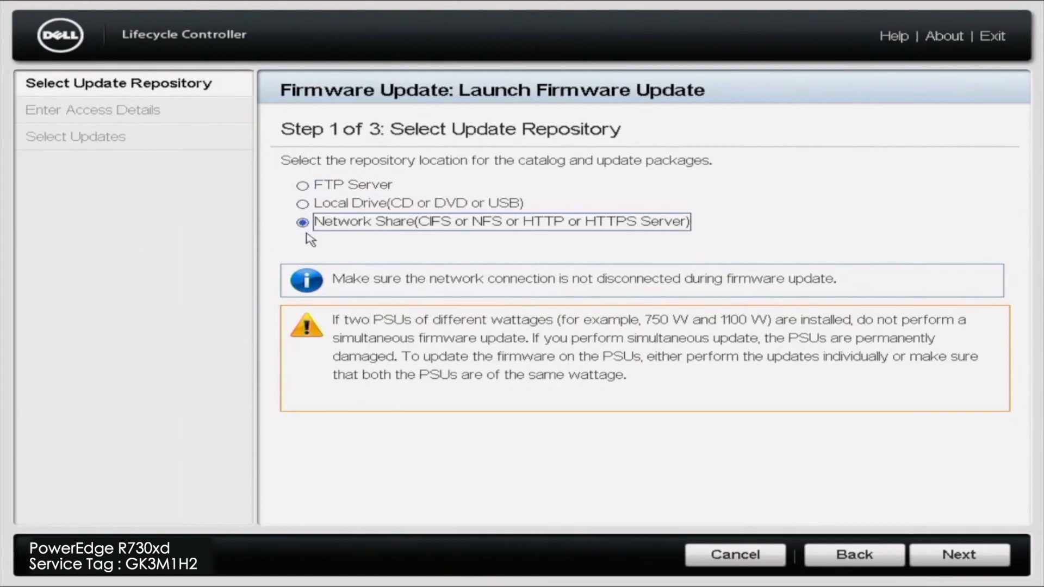
{"action": "mouse_move", "coordinate": [935, 494]}
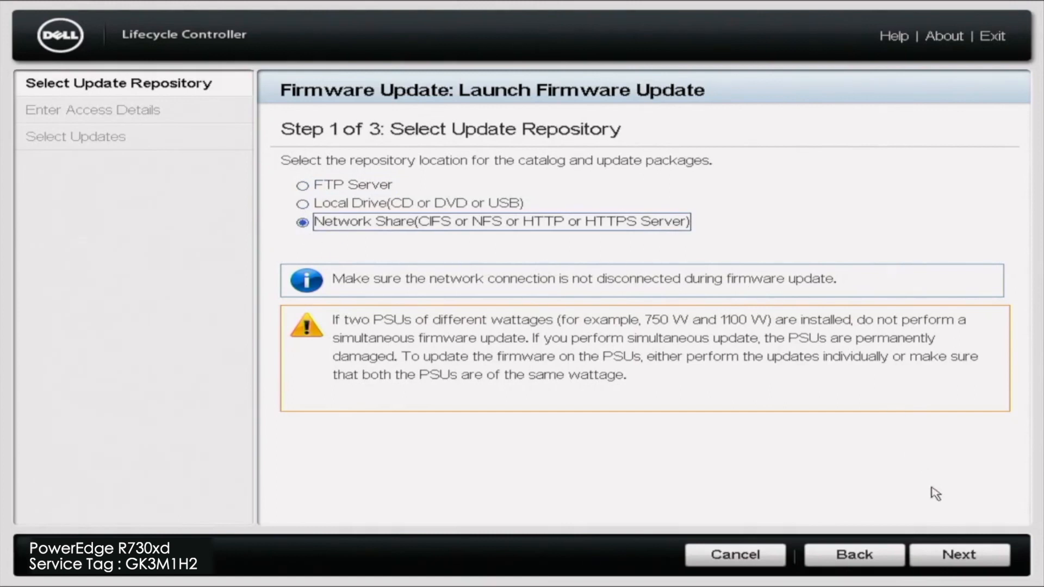
{"action": "left_click", "coordinate": [959, 555]}
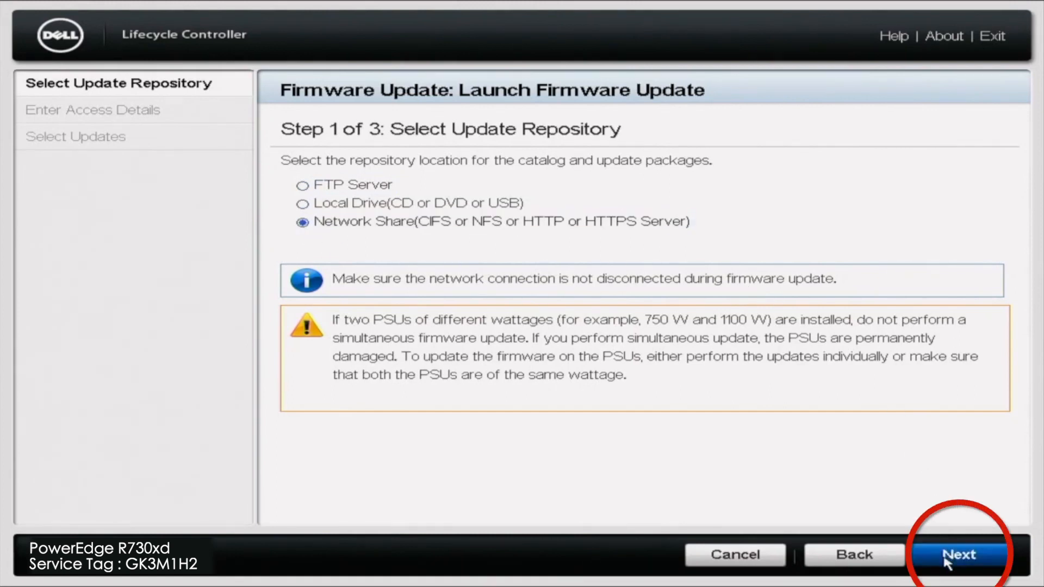
{"action": "left_click", "coordinate": [960, 555]}
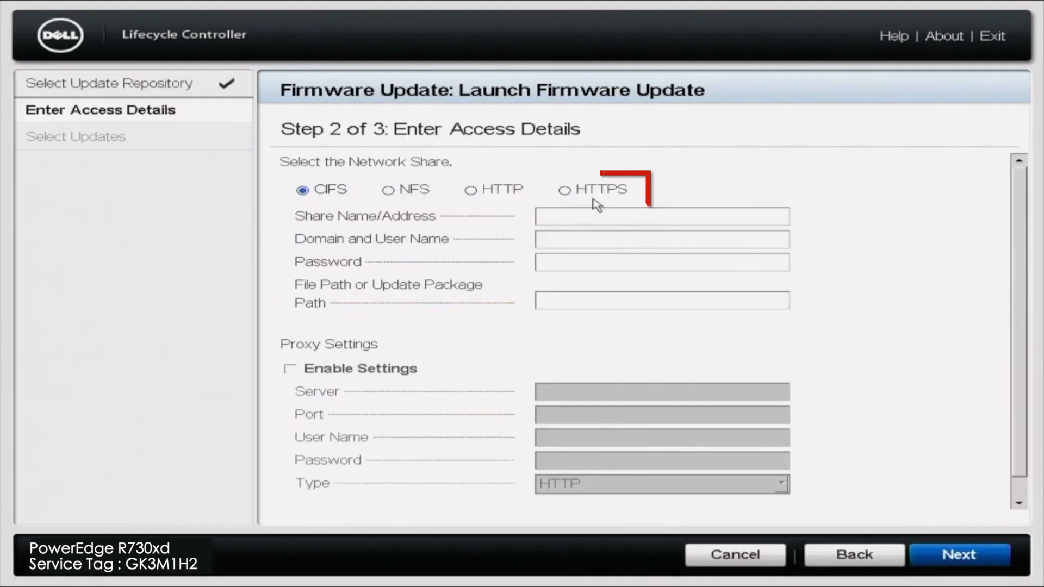
Choose HTTPS, enter downloads.dell.com as the share address, continue, and accept the certificate warning
{"action": "left_click", "coordinate": [564, 189]}
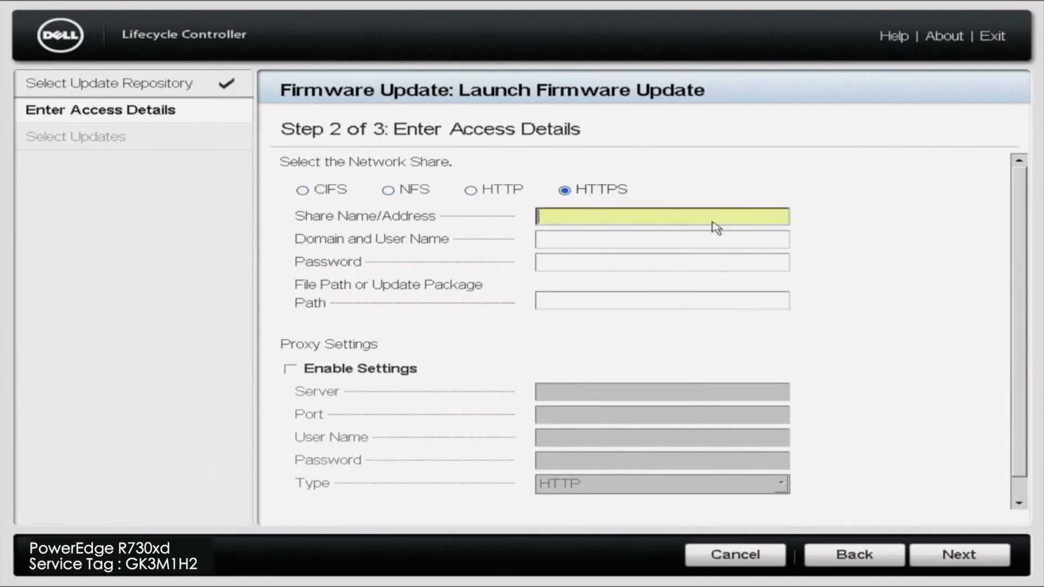
{"action": "type", "text": "down"}
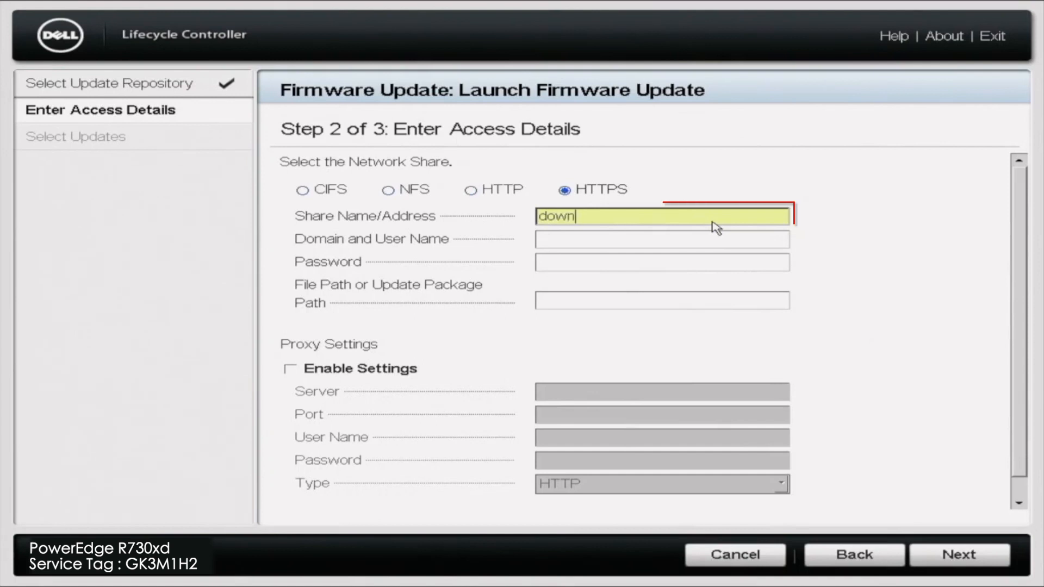
{"action": "type", "text": "l"}
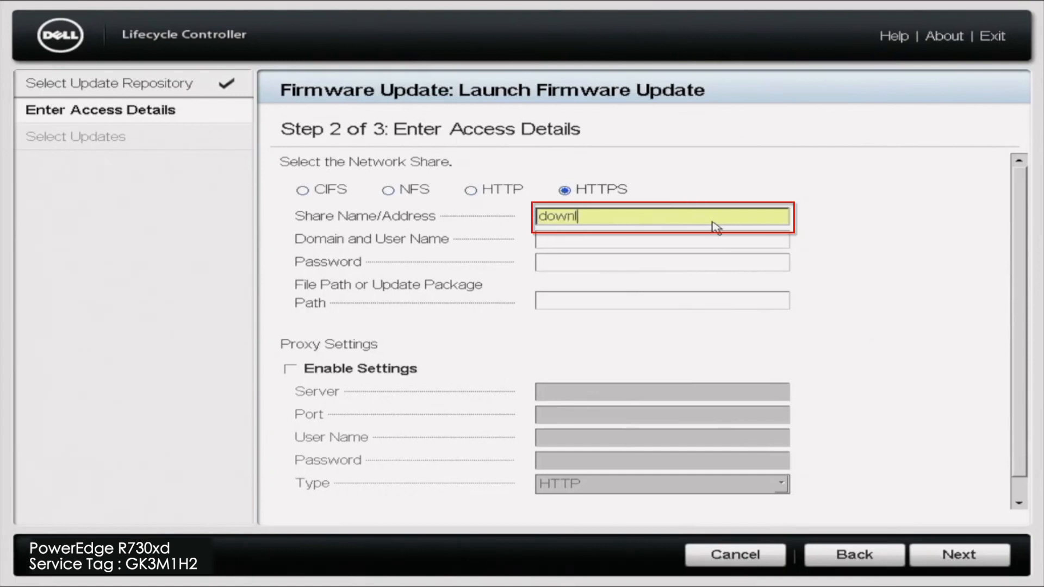
{"action": "type", "text": "oads.dell."}
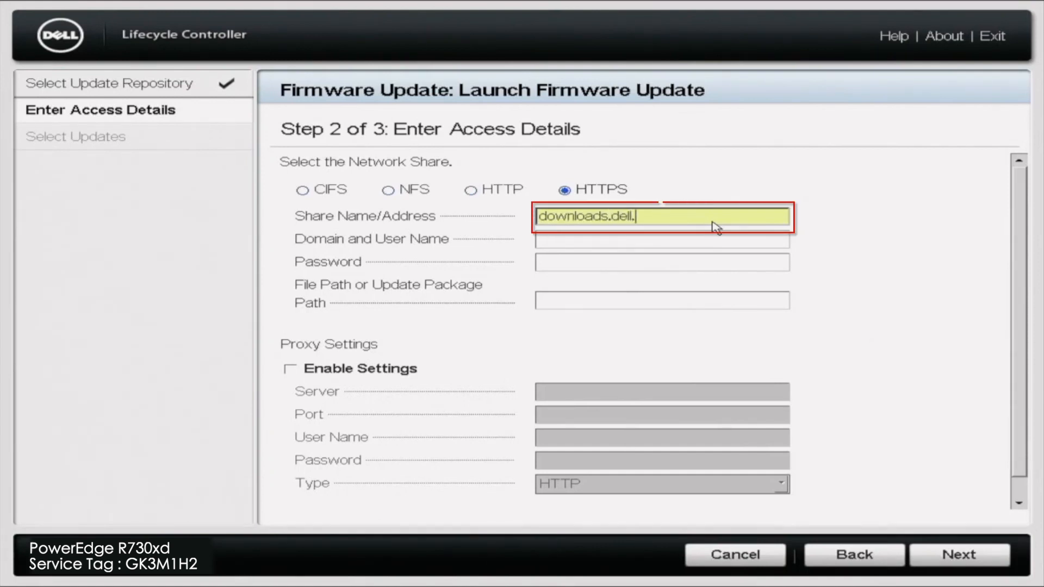
{"action": "type", "text": "com"}
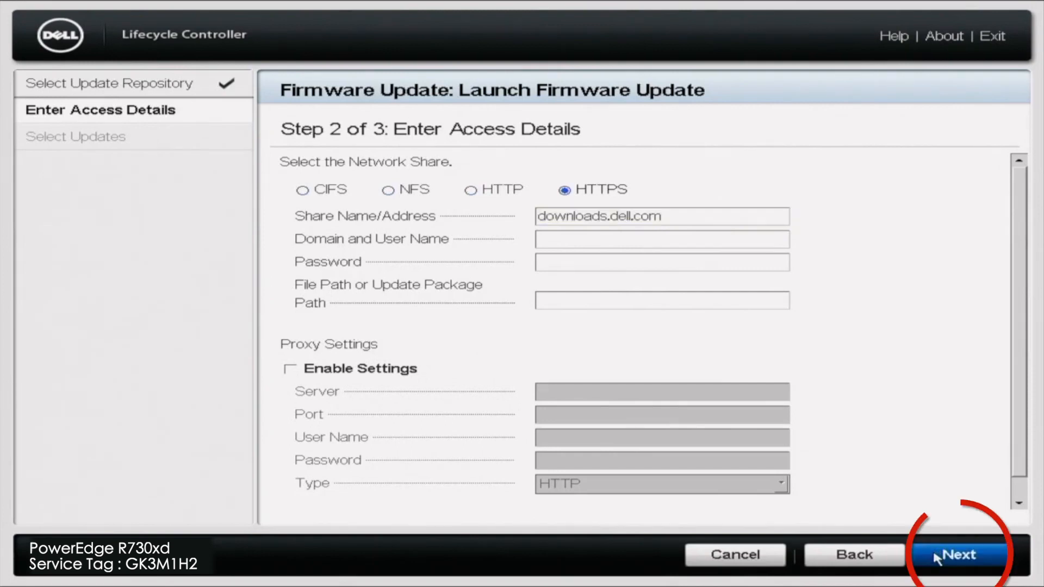
{"action": "left_click", "coordinate": [959, 554]}
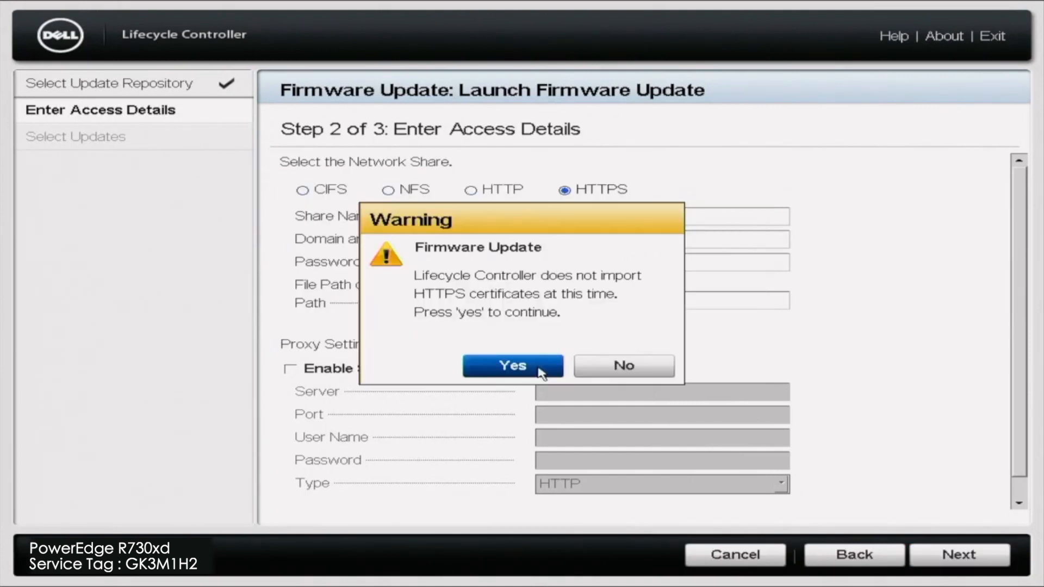
{"action": "left_click", "coordinate": [513, 366]}
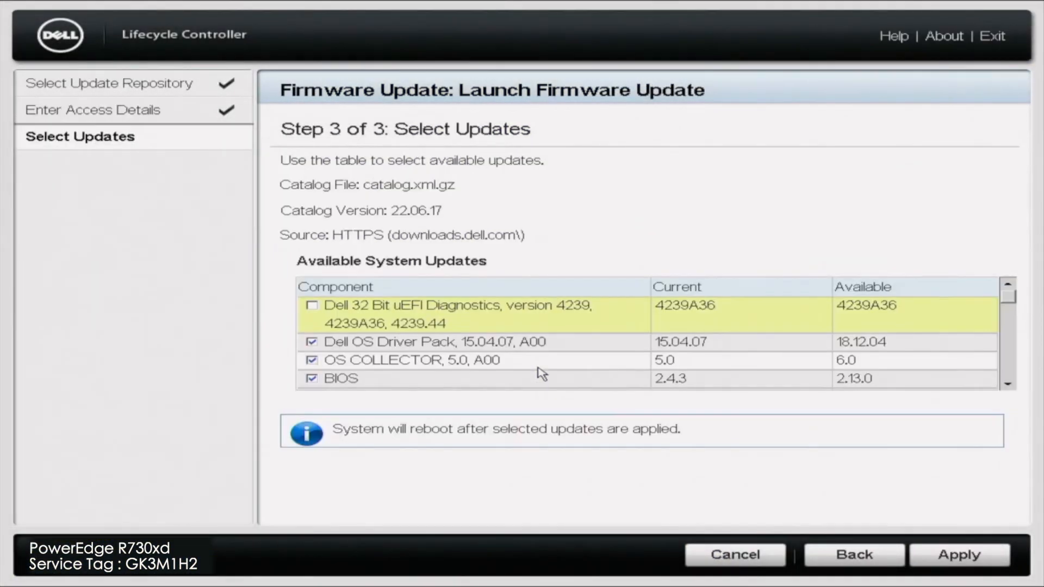
{"action": "mouse_move", "coordinate": [1000, 401]}
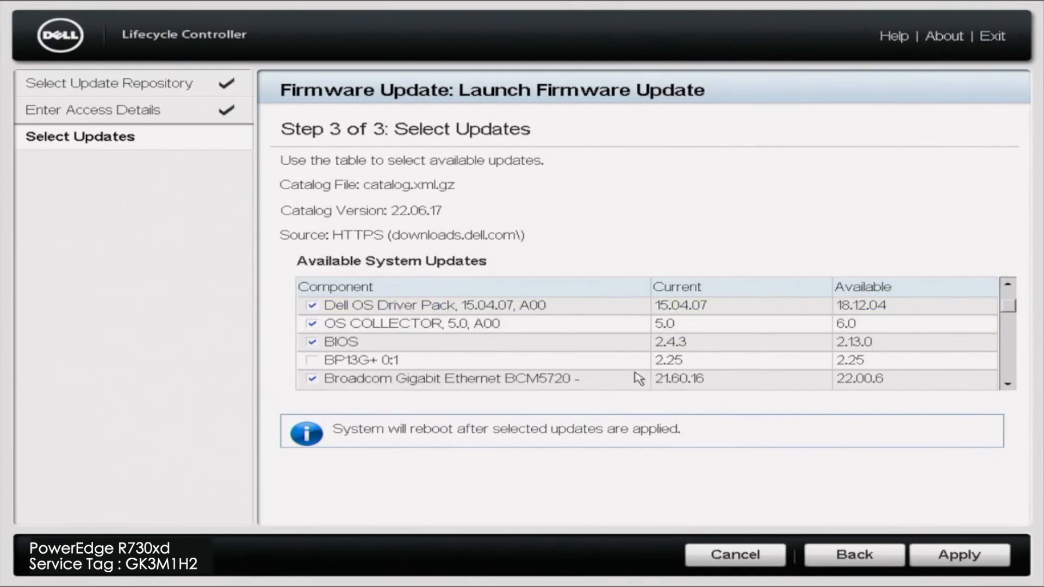
{"action": "mouse_move", "coordinate": [631, 325]}
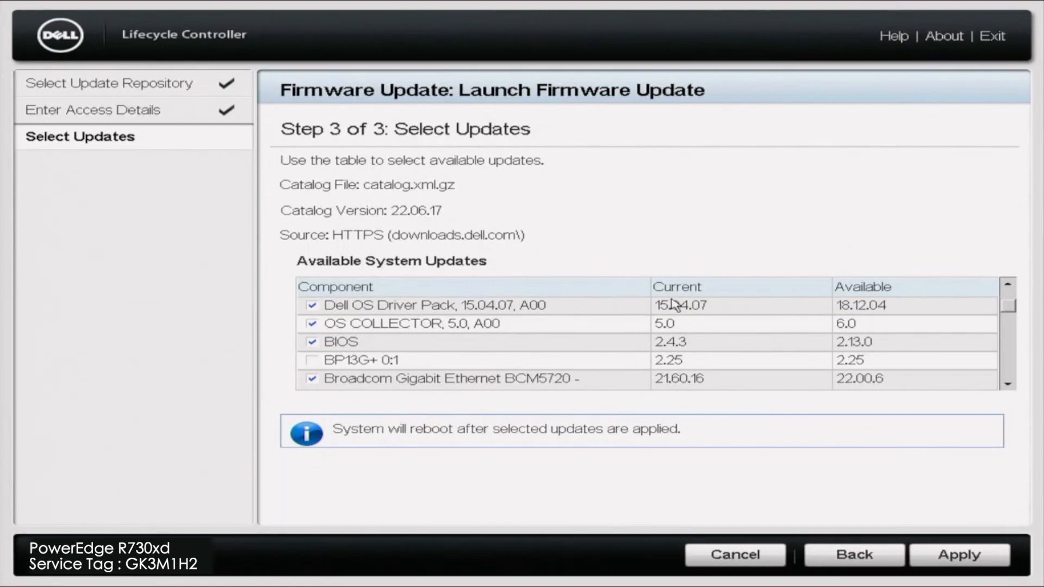
Scroll through the checked Available System Updates and apply them
{"action": "left_click", "coordinate": [1008, 390]}
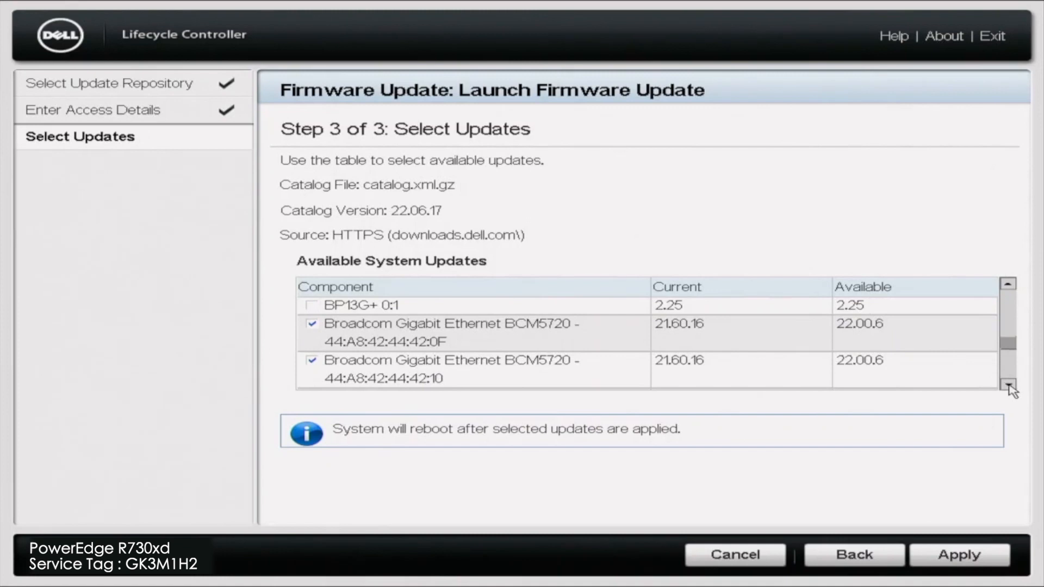
{"action": "left_click", "coordinate": [1008, 389]}
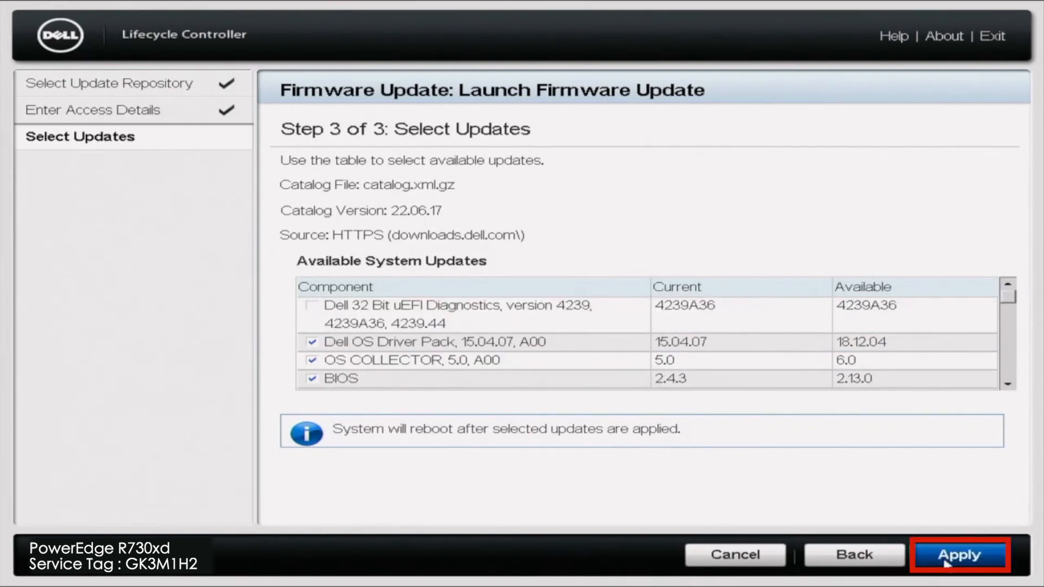
{"action": "left_click", "coordinate": [959, 555]}
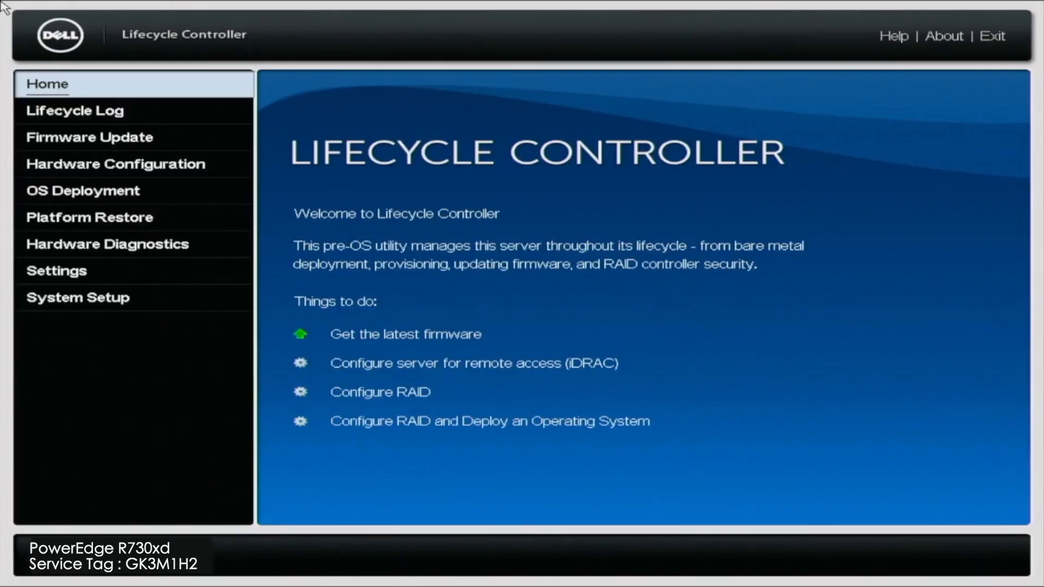
Go to Firmware Update and show View Current Versions
{"action": "left_click", "coordinate": [89, 137]}
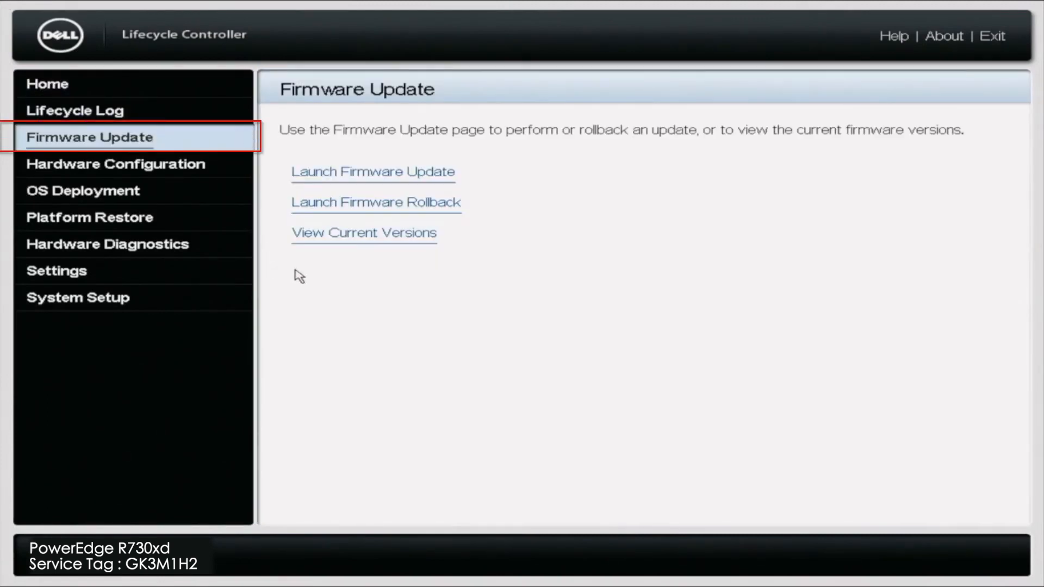
{"action": "left_click", "coordinate": [364, 233]}
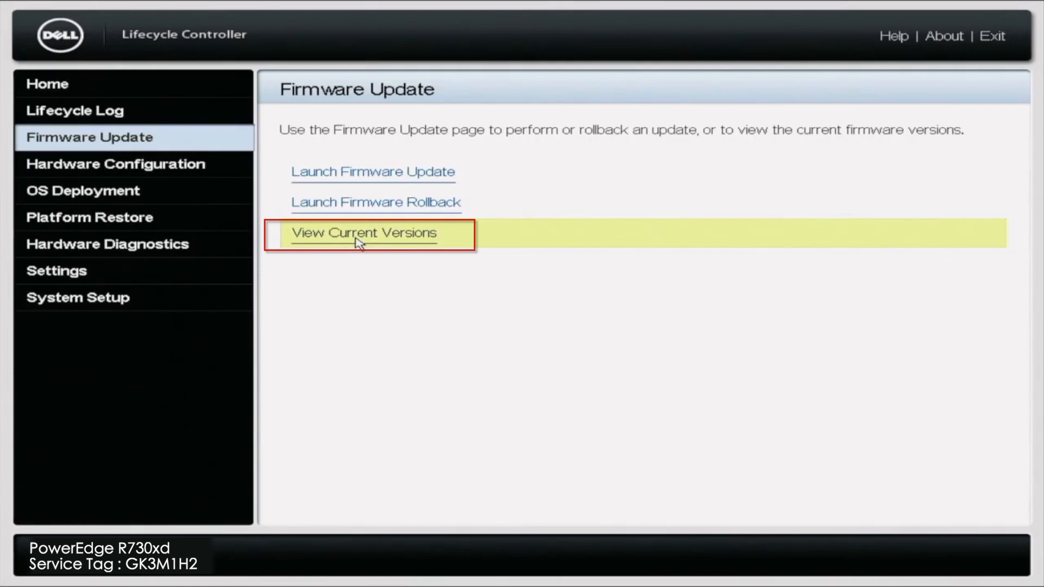
{"action": "left_click", "coordinate": [363, 233]}
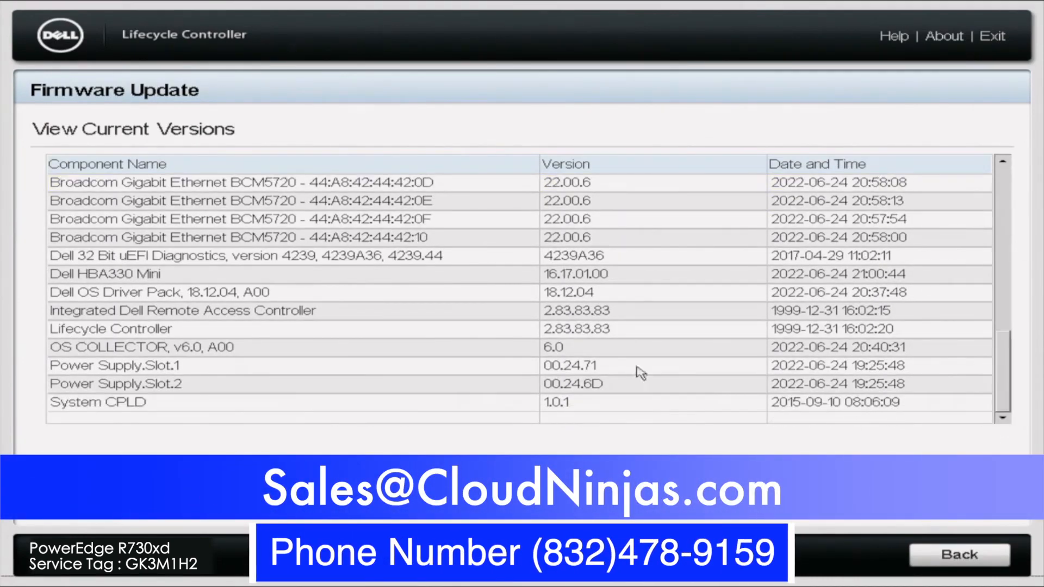
Review the component versions table and go back to the firmware update options
{"action": "left_click", "coordinate": [200, 310]}
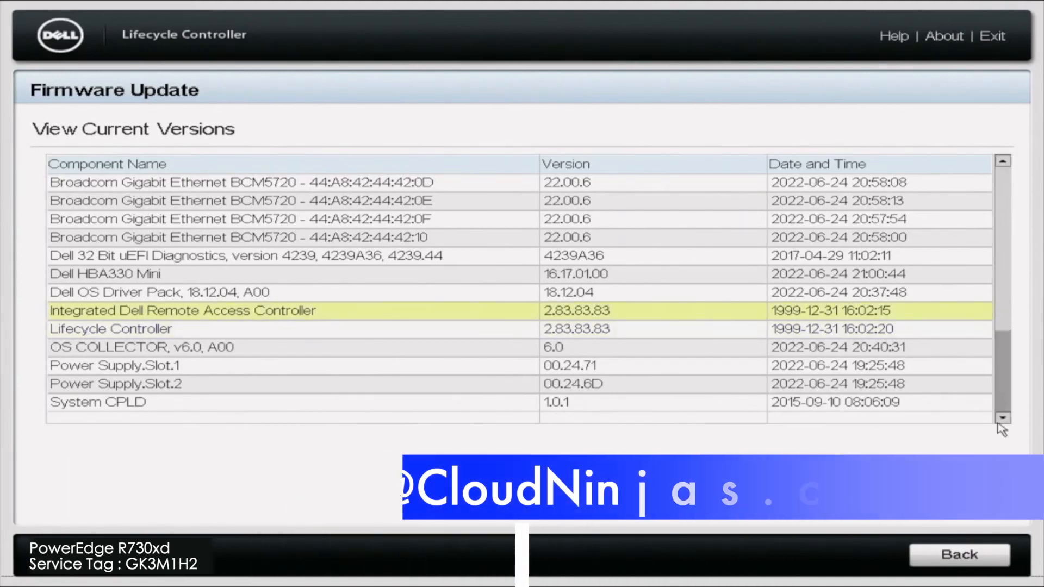
{"action": "left_click", "coordinate": [959, 555]}
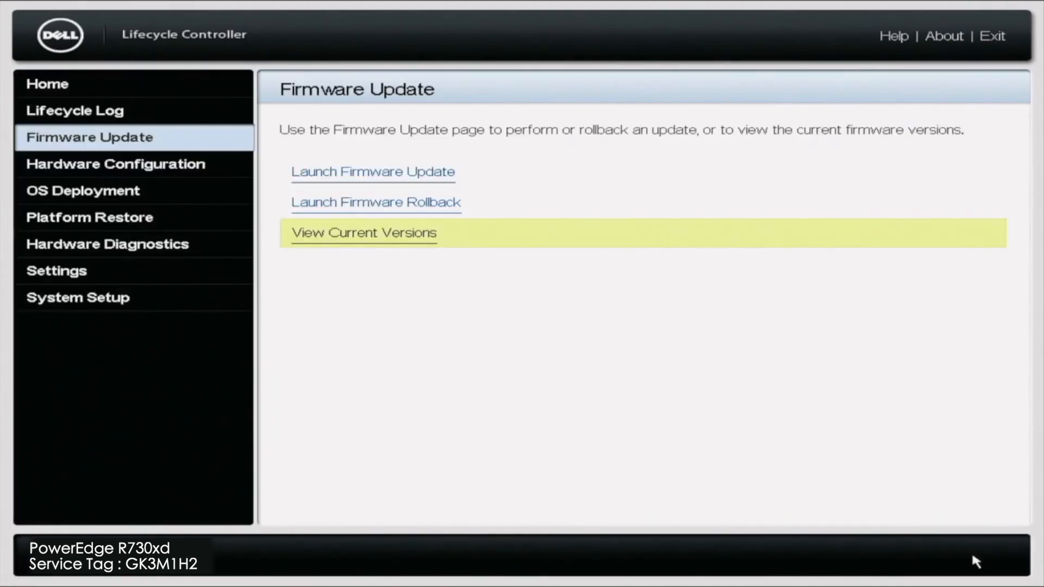